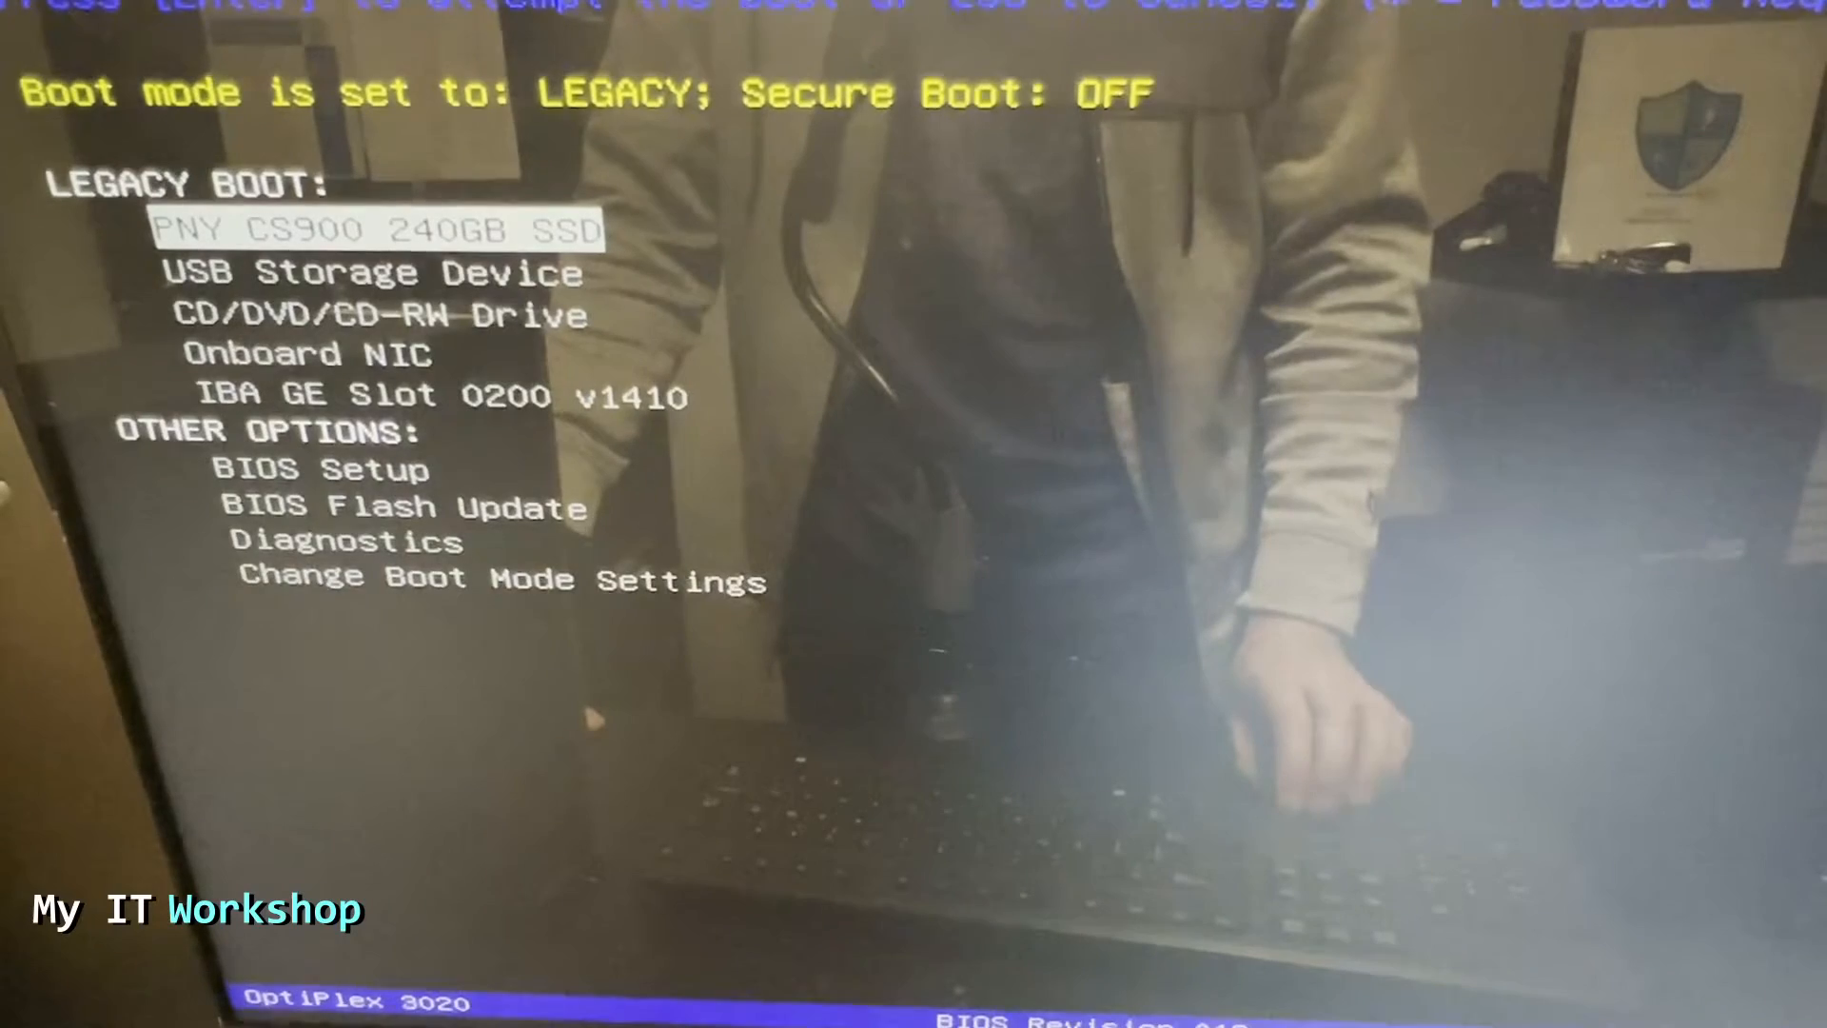
Move down the boot options to BIOS Flash Update under Other Options
key("Down")
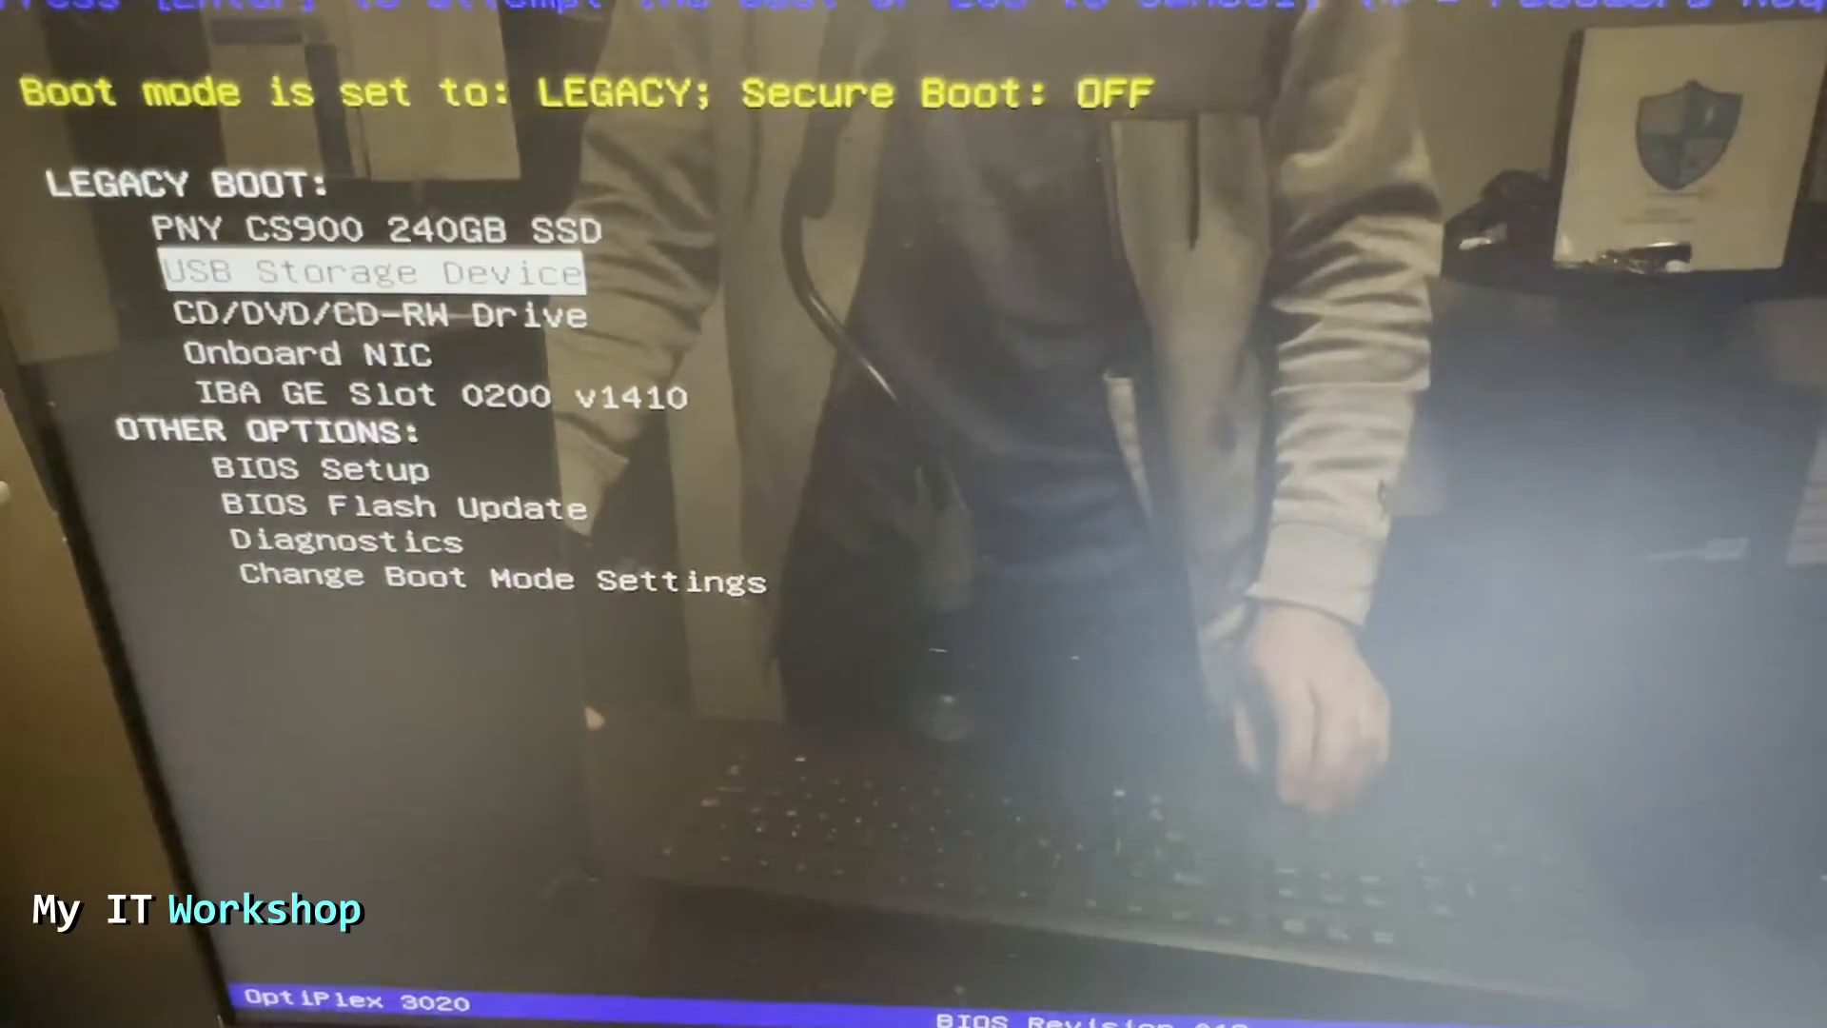
key("Down")
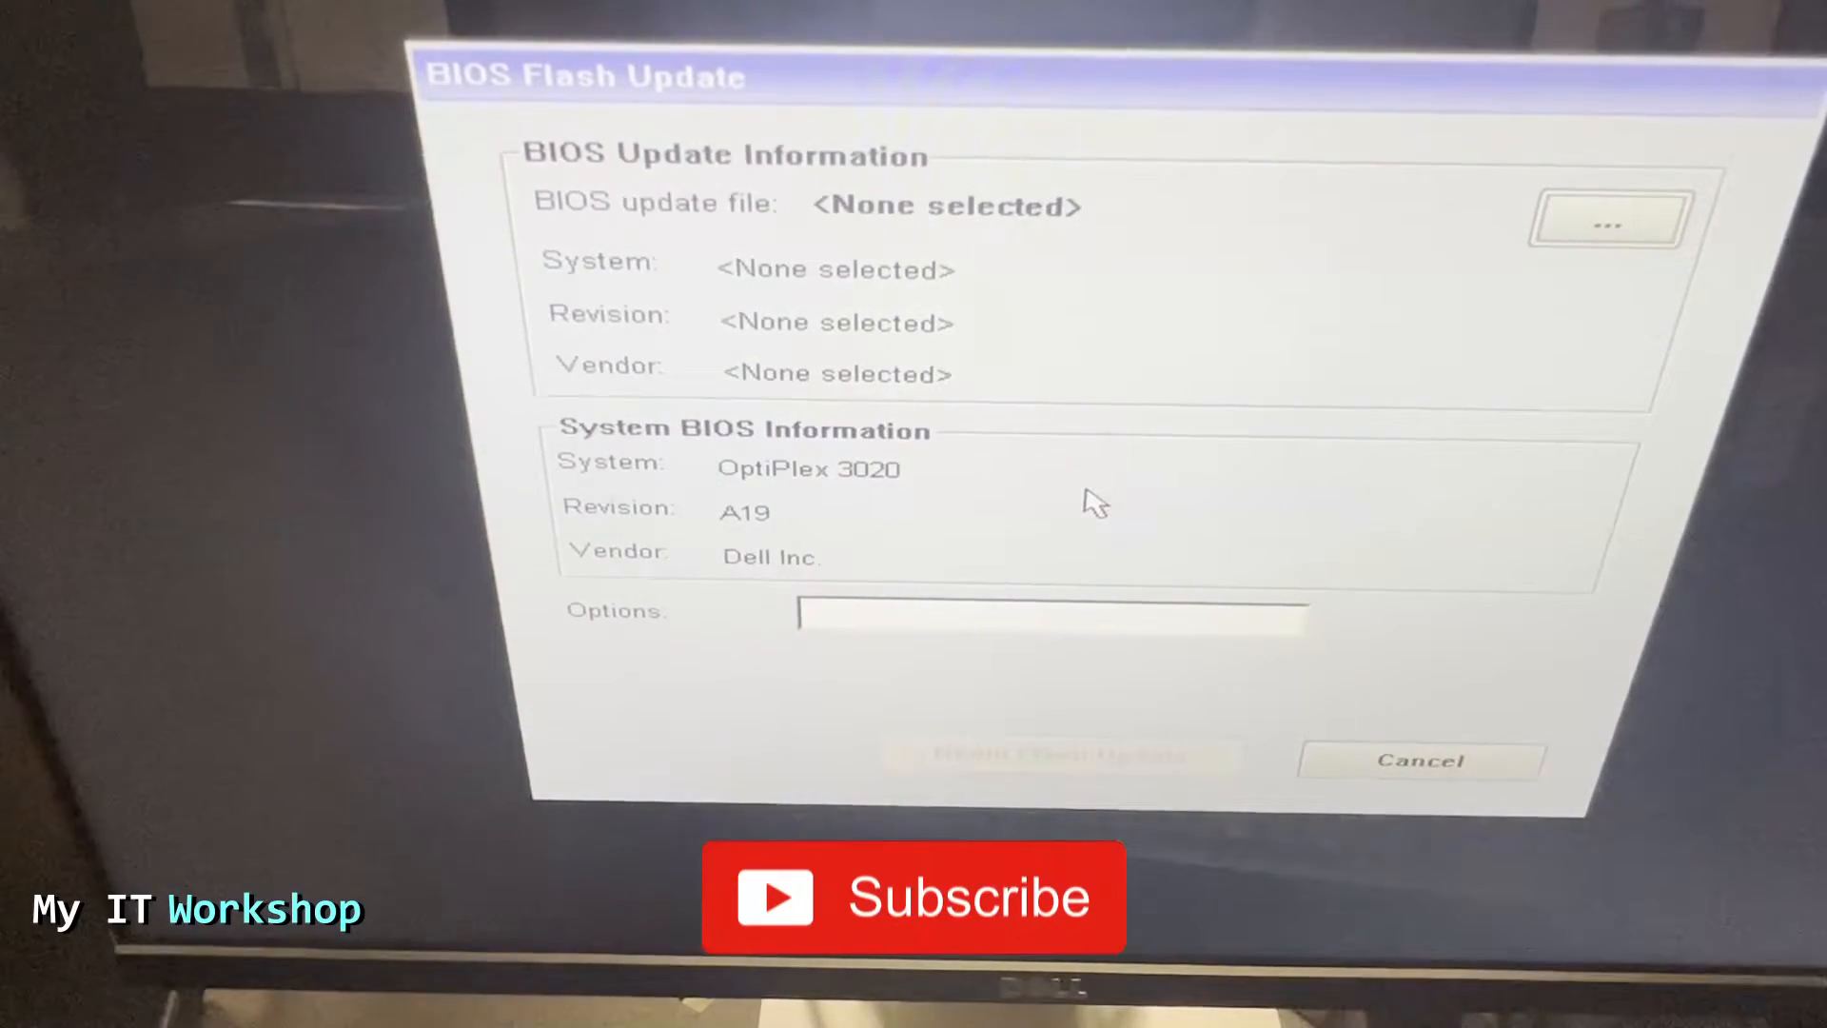
Browse drive FS0 and select O3020A20.EXE as the update file
left_click(1607, 221)
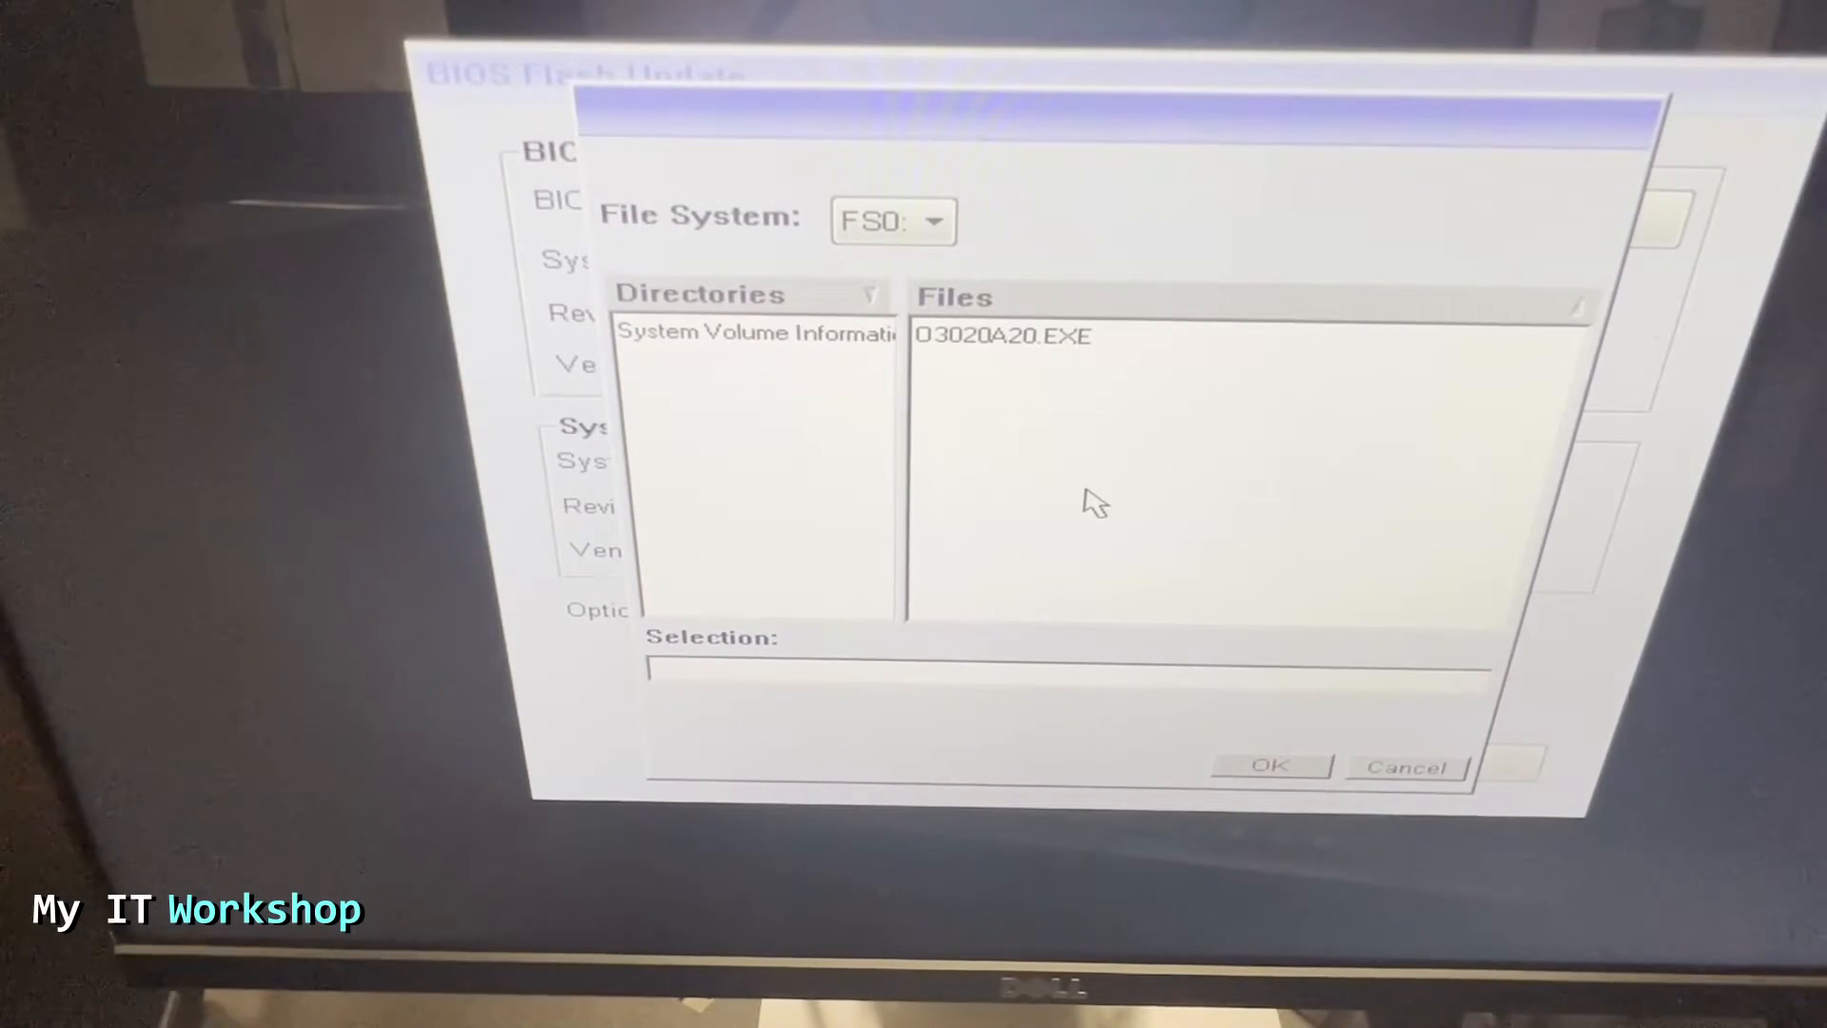
mouse_move(1026, 181)
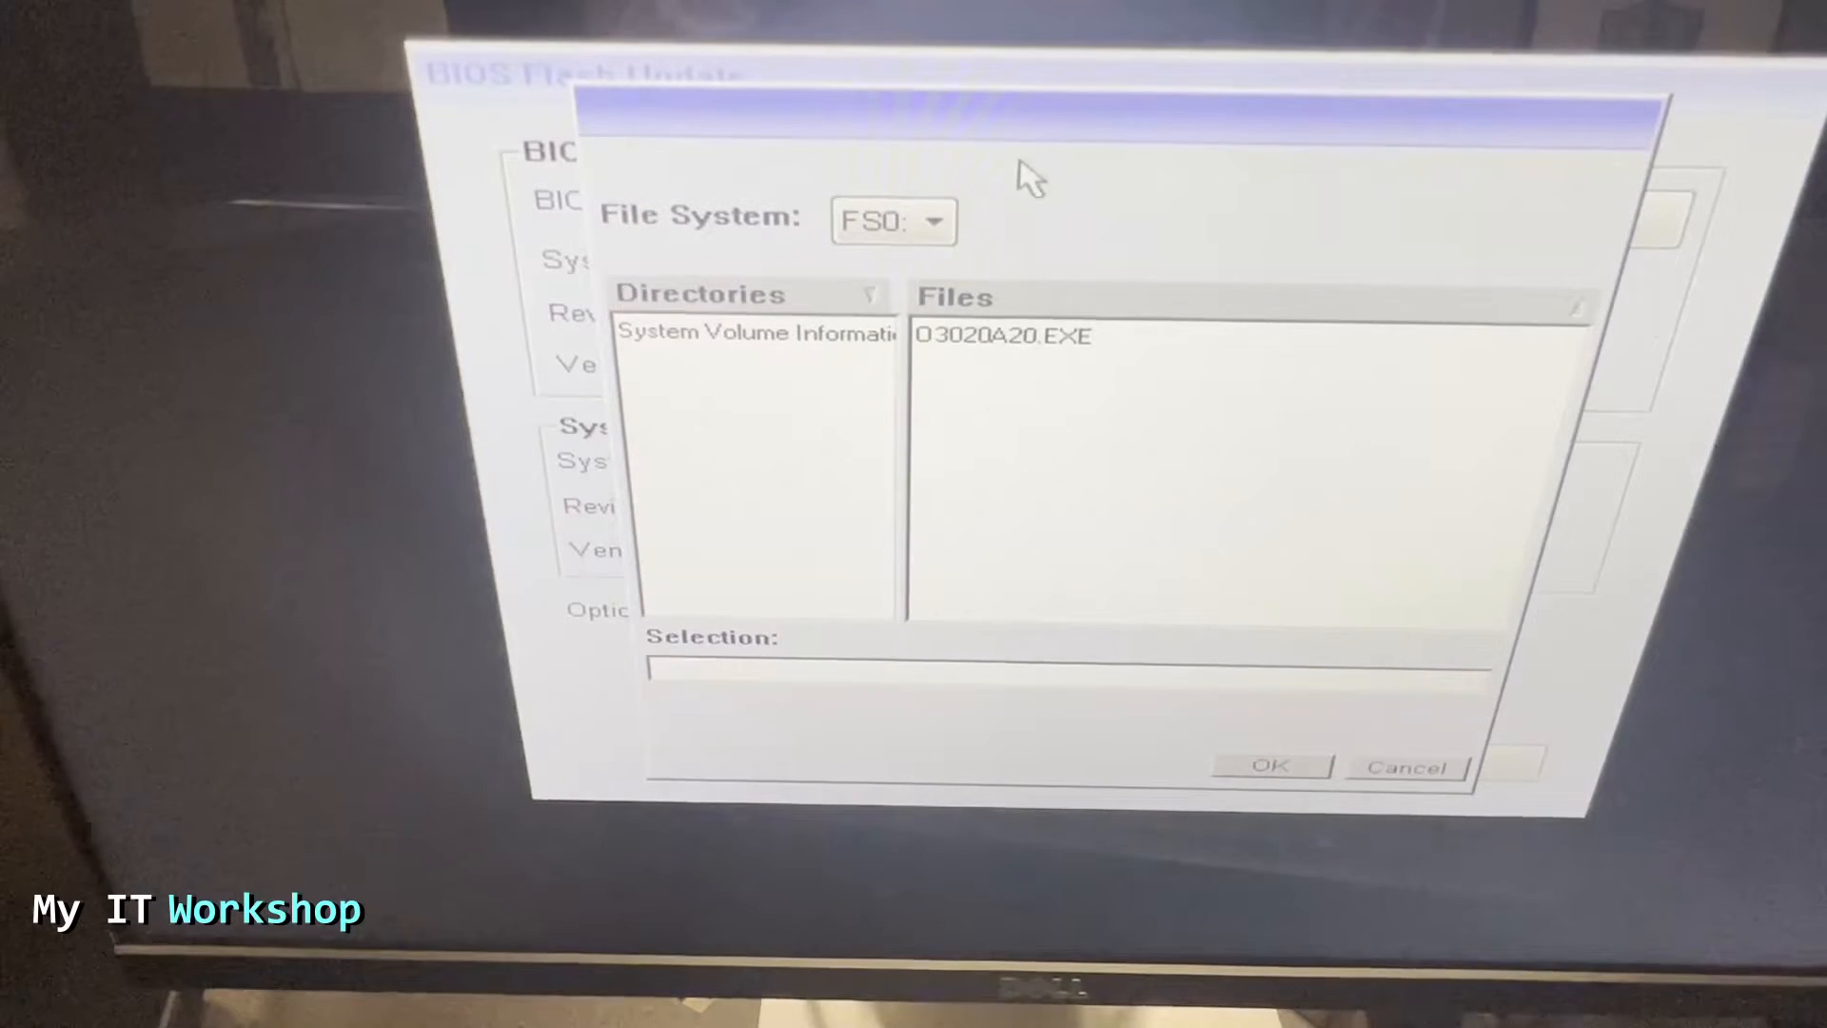
mouse_move(1017, 338)
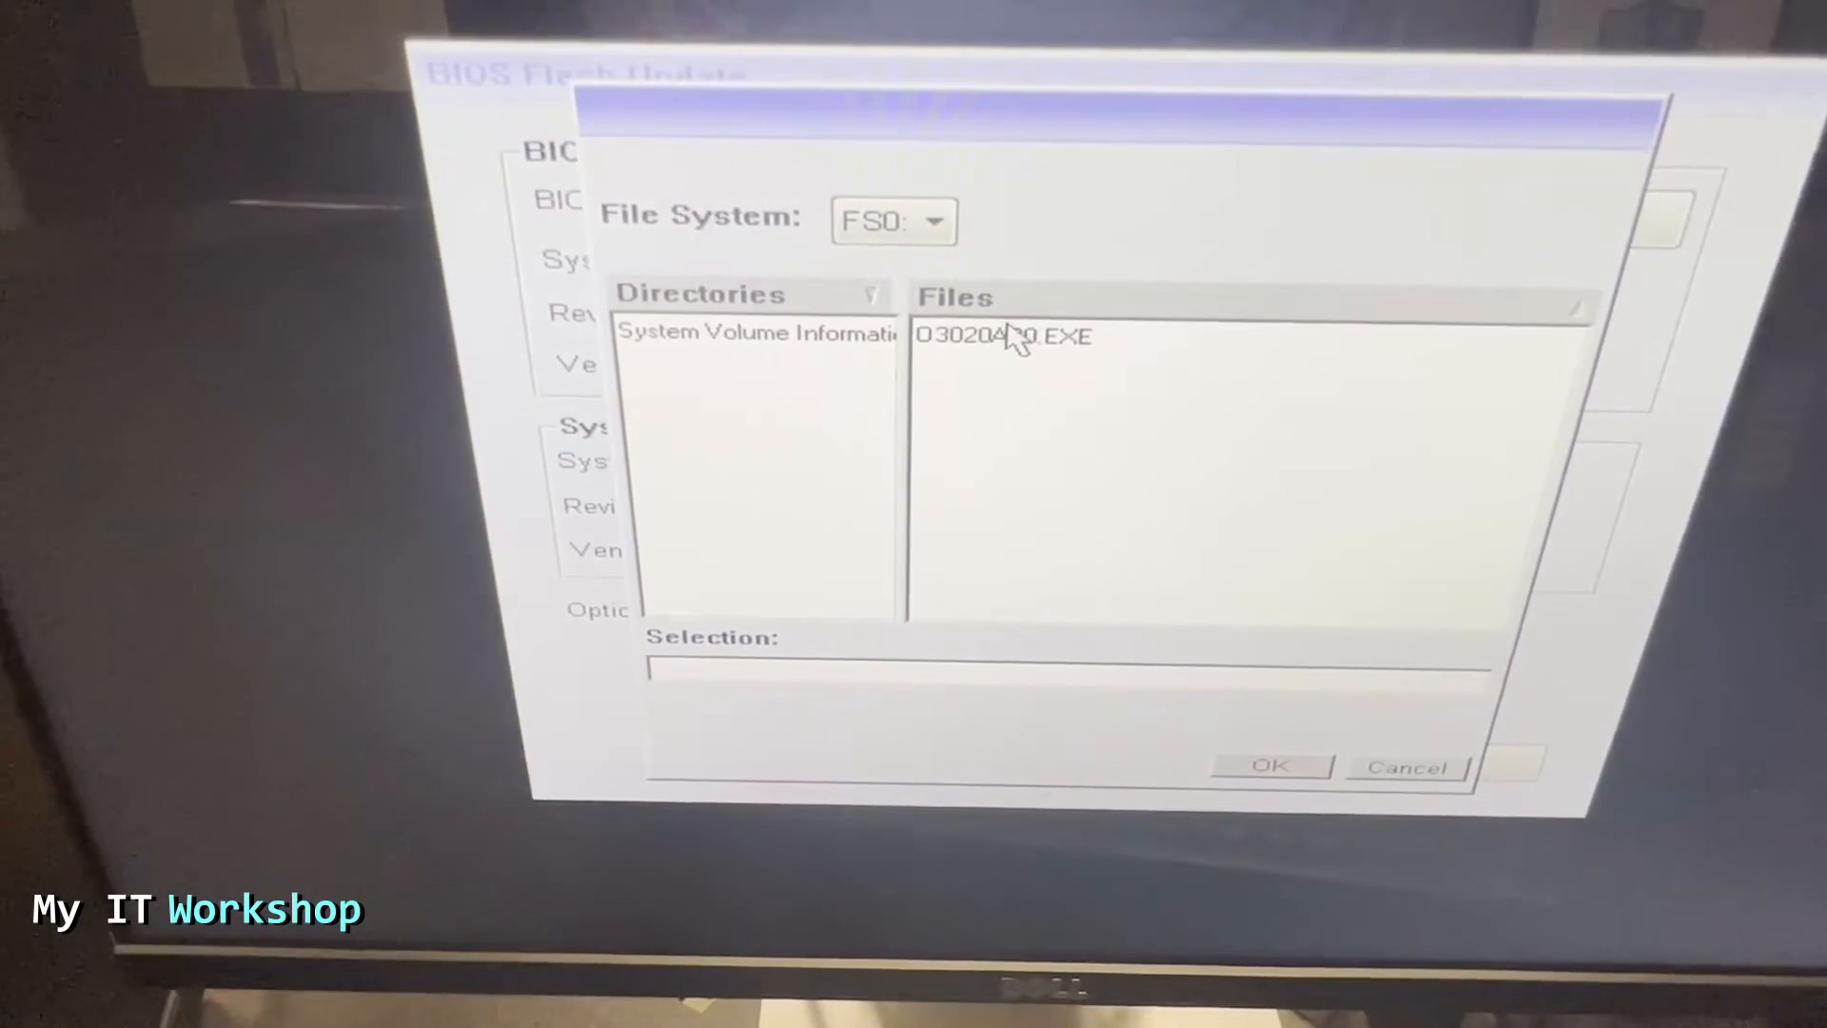
left_click(1002, 336)
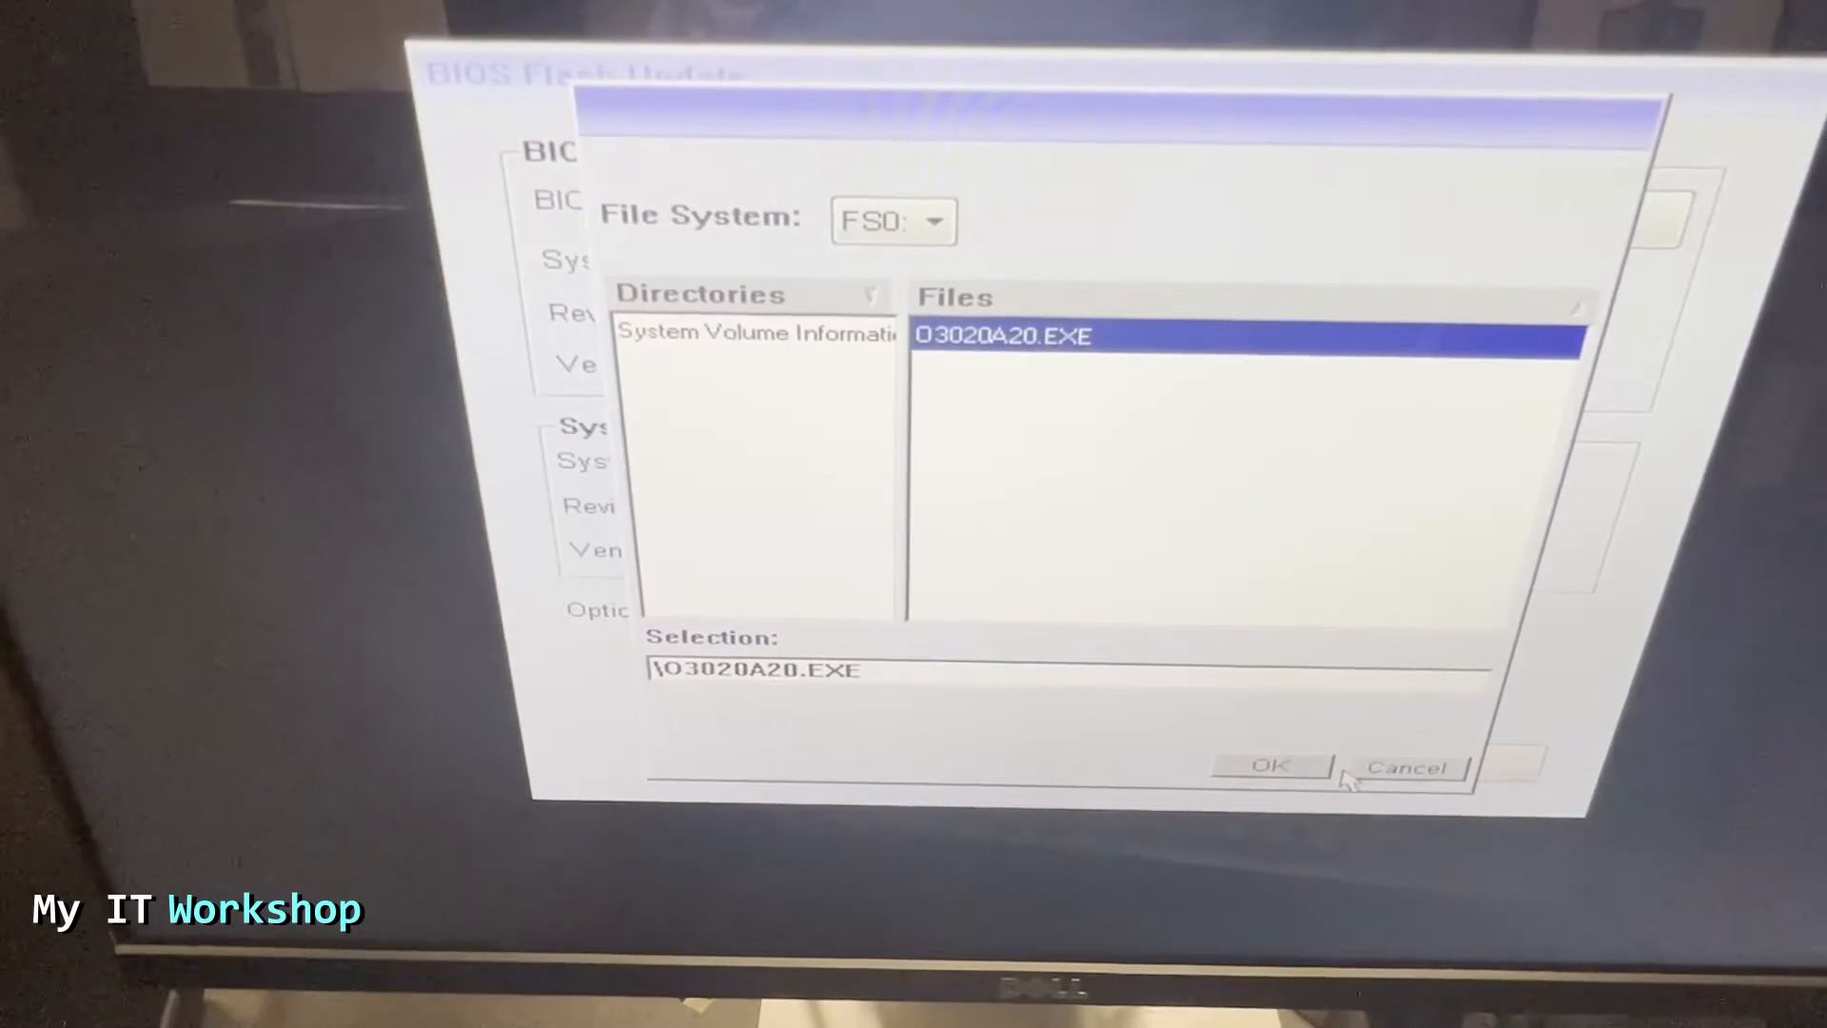
mouse_move(1047, 690)
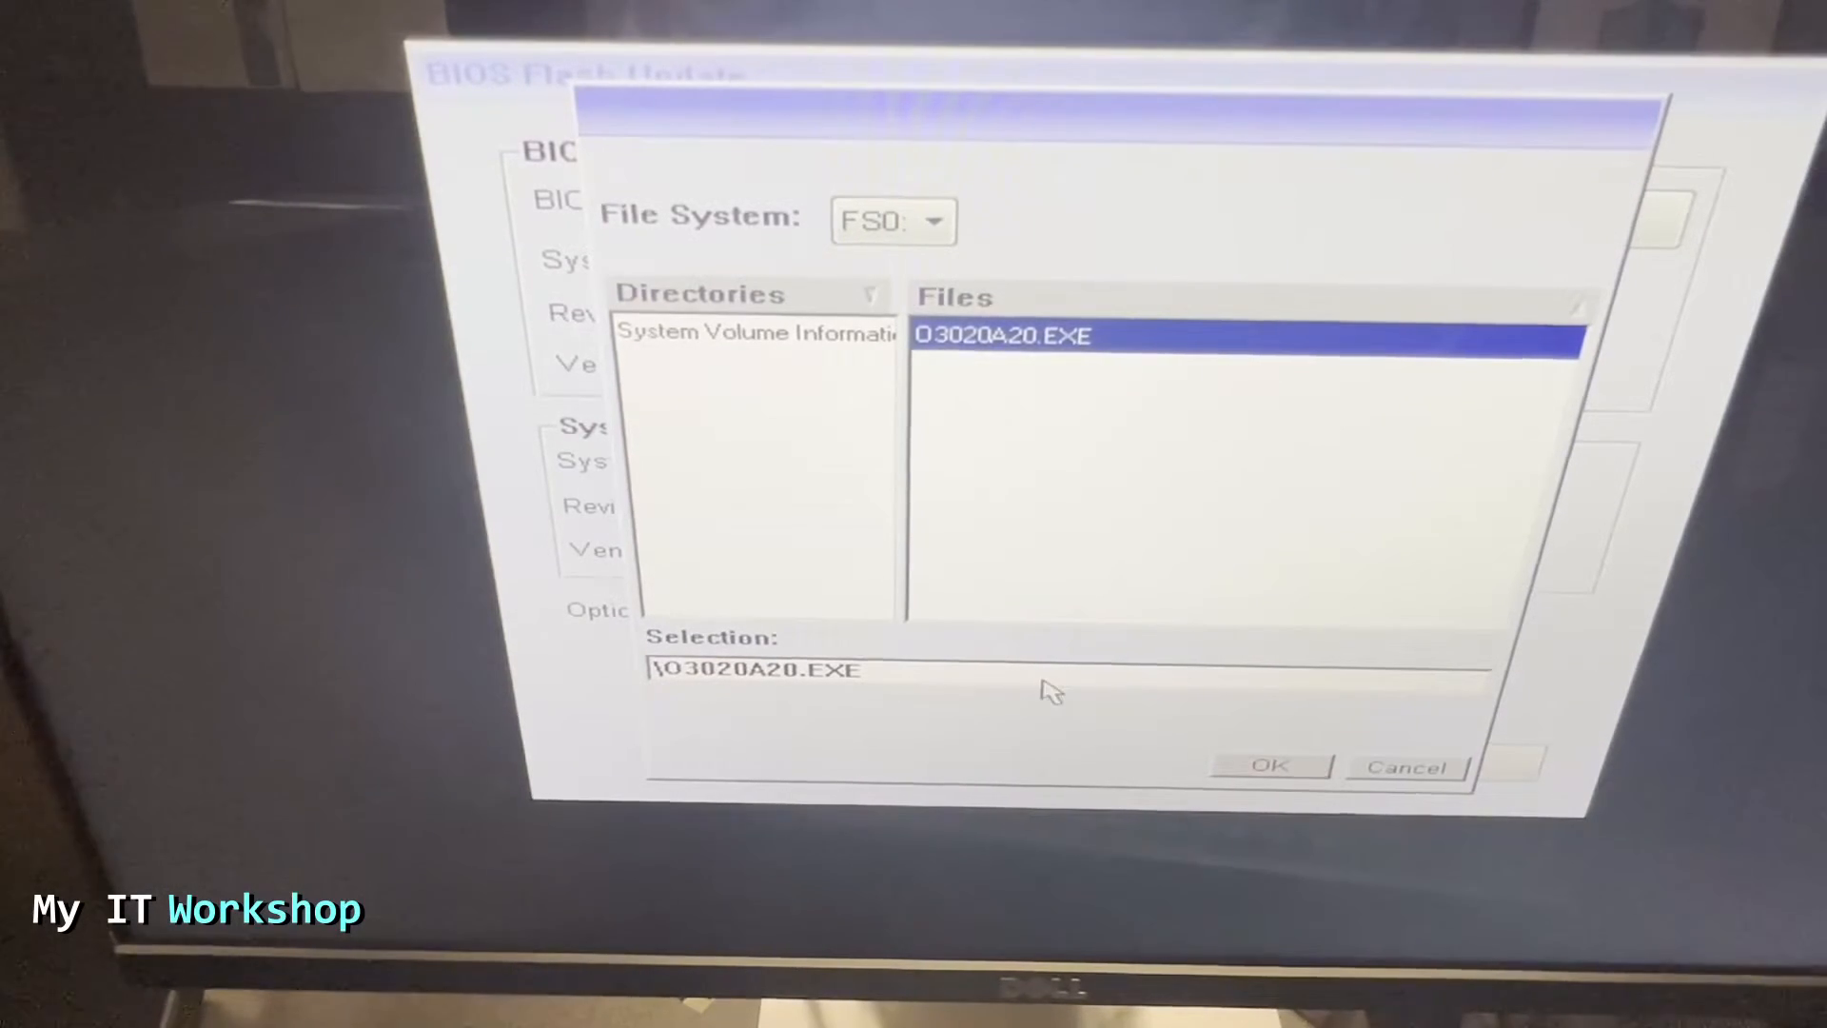
Load the A20 file against current A19 and begin the flash update
left_click(1268, 766)
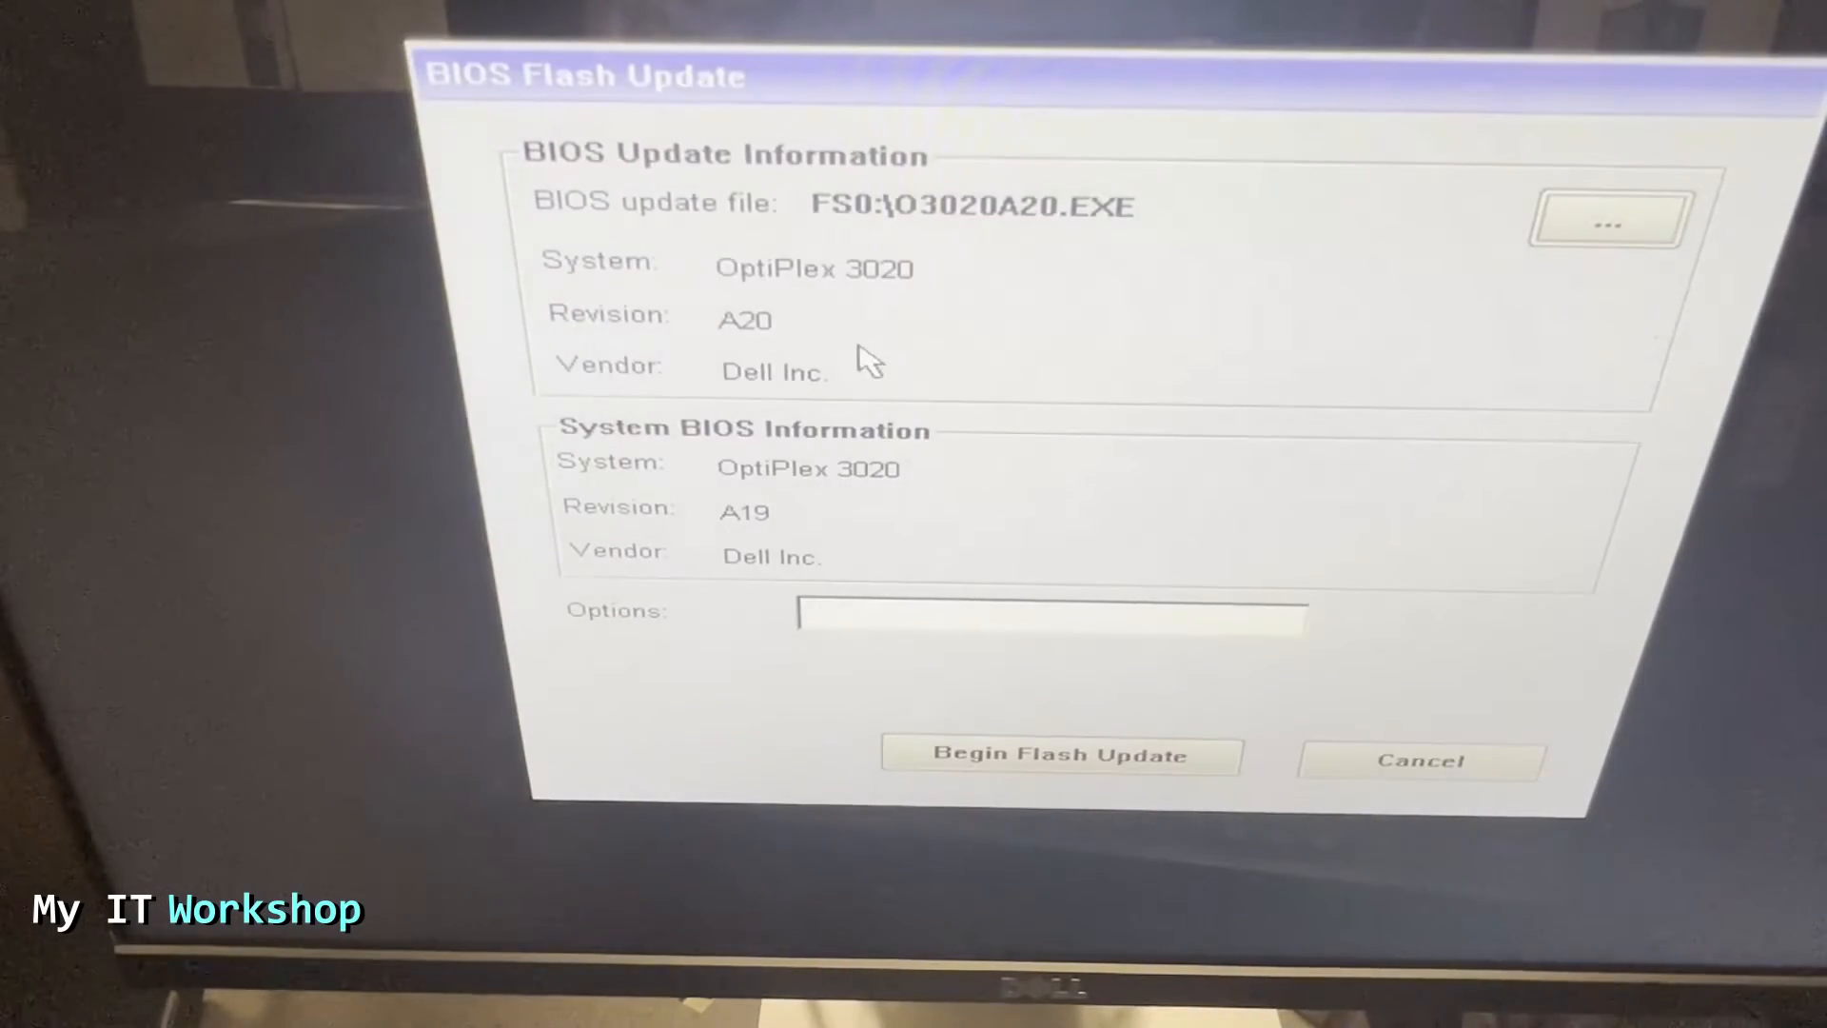
mouse_move(1066, 244)
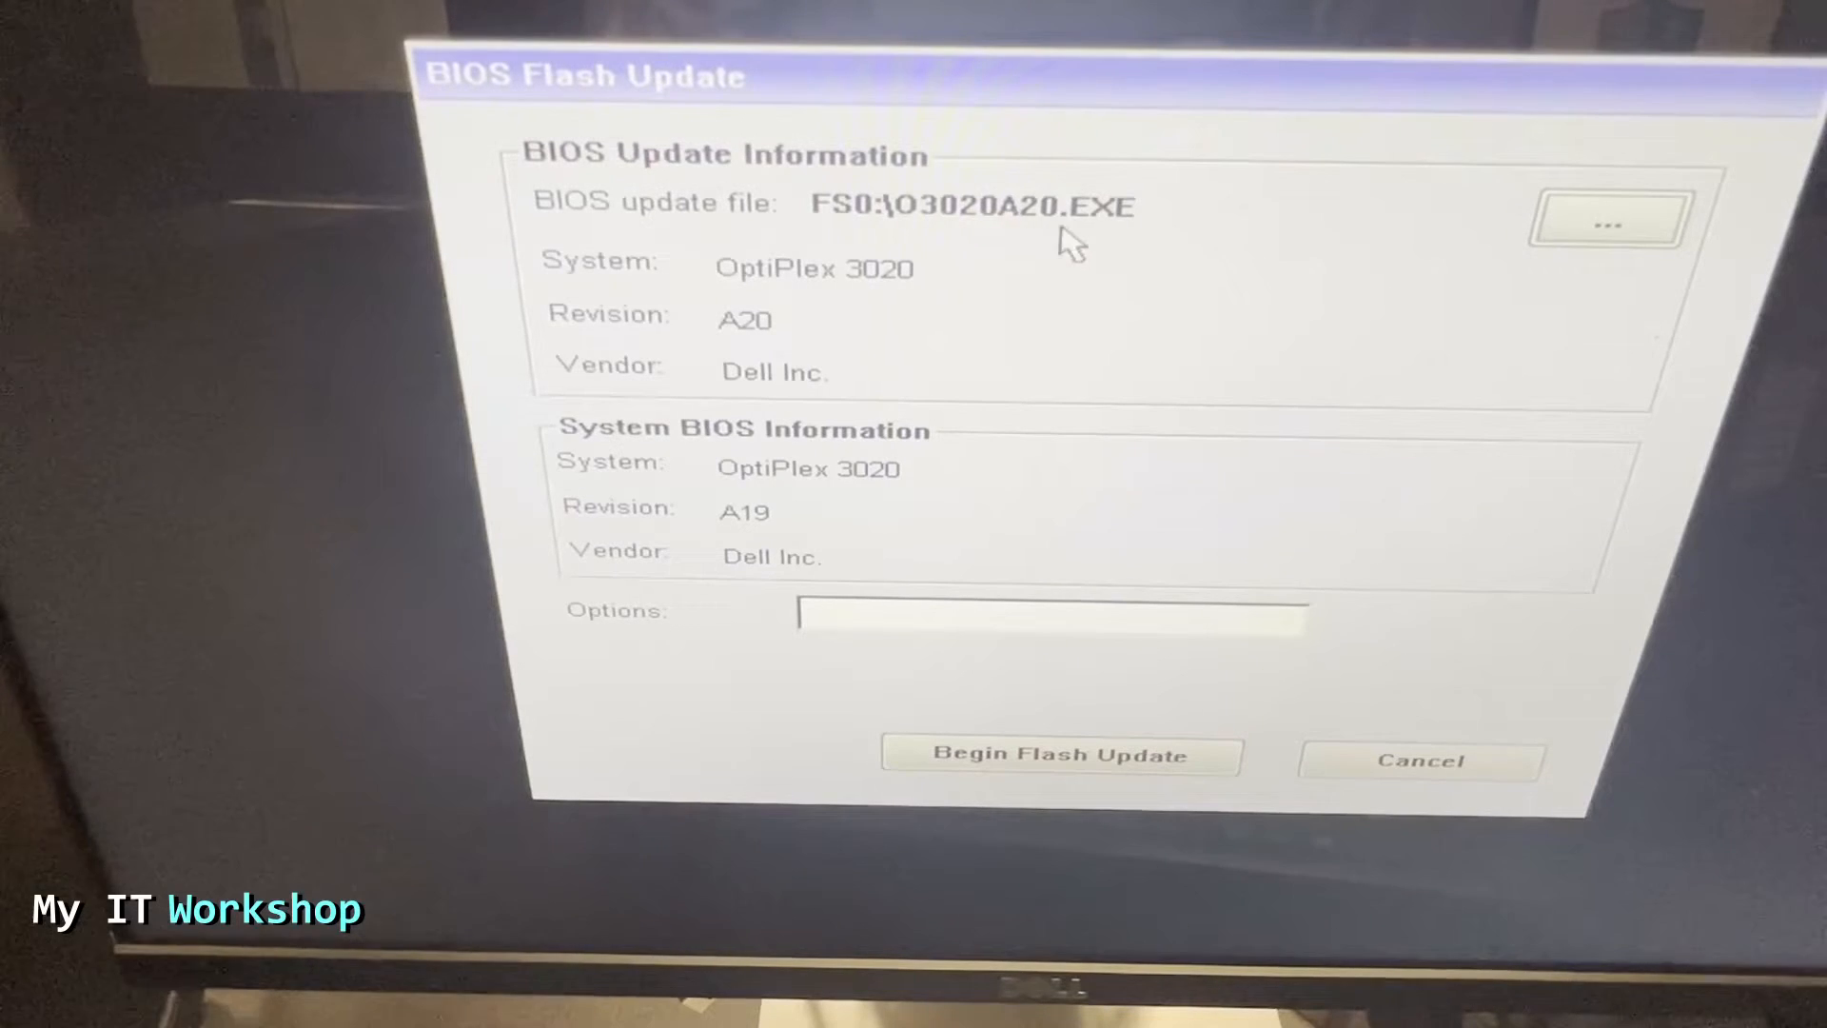
mouse_move(787, 300)
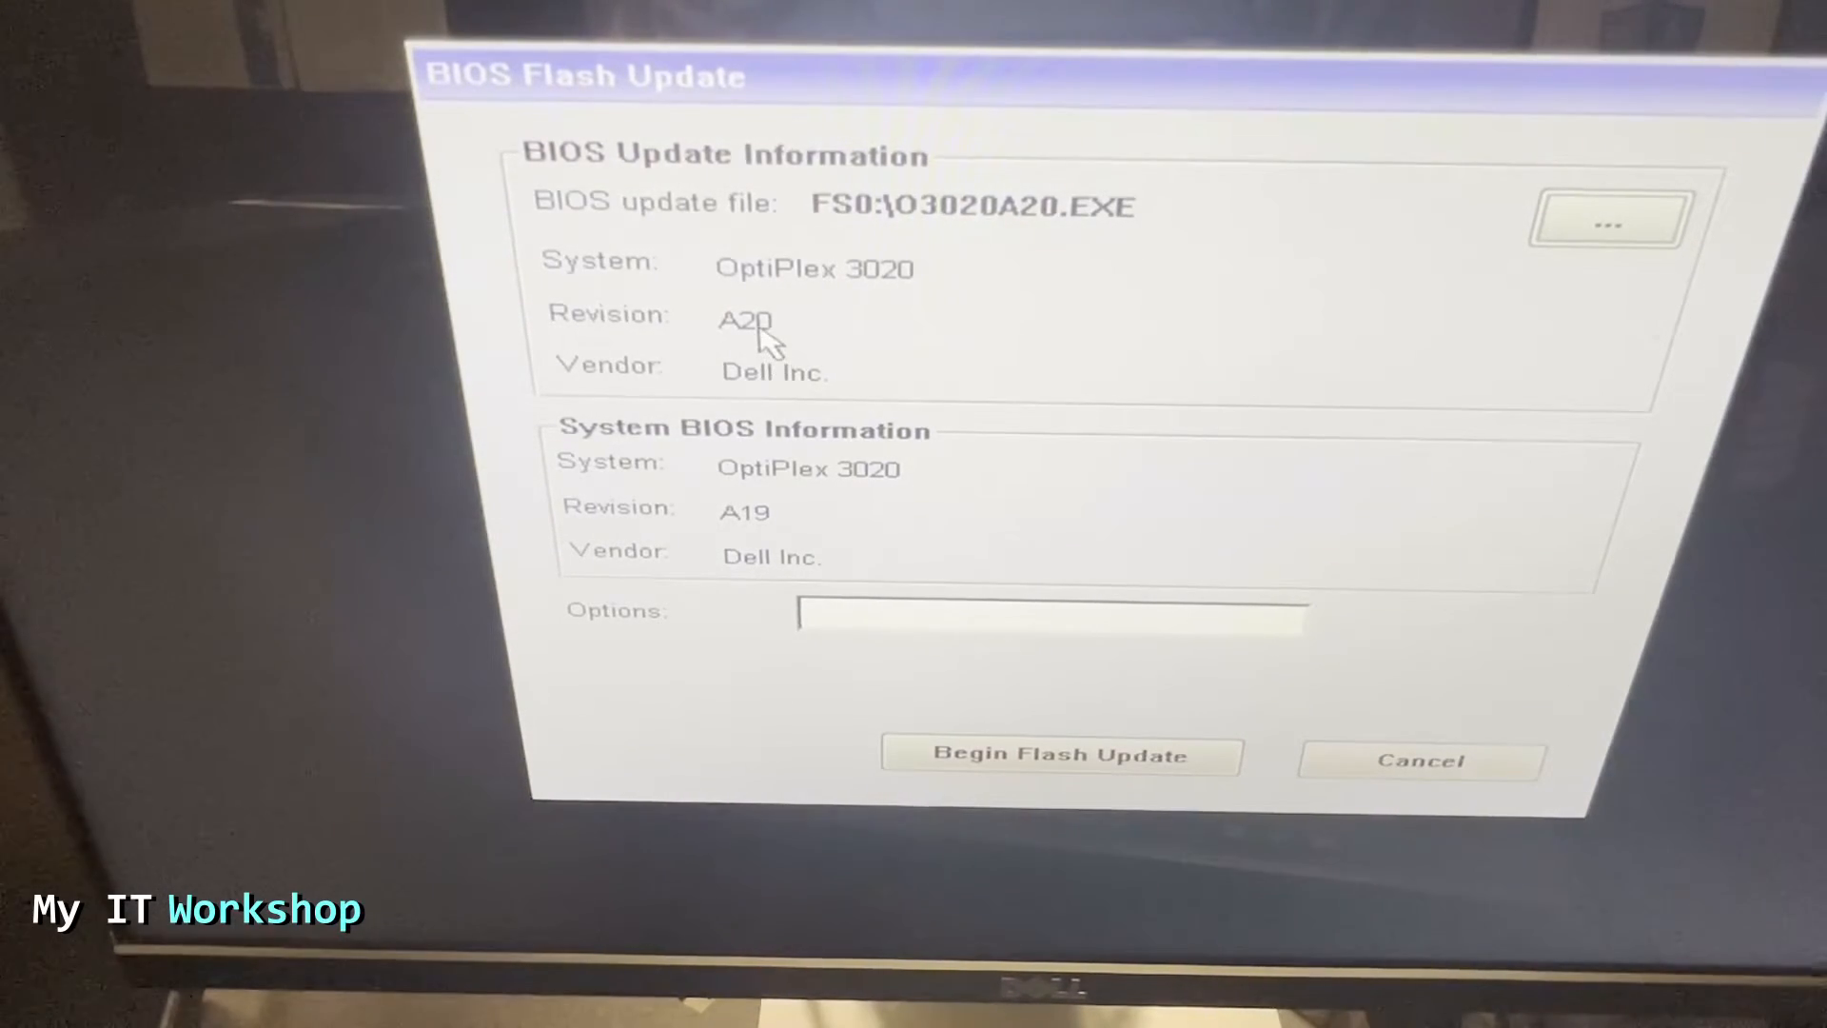
mouse_move(664, 466)
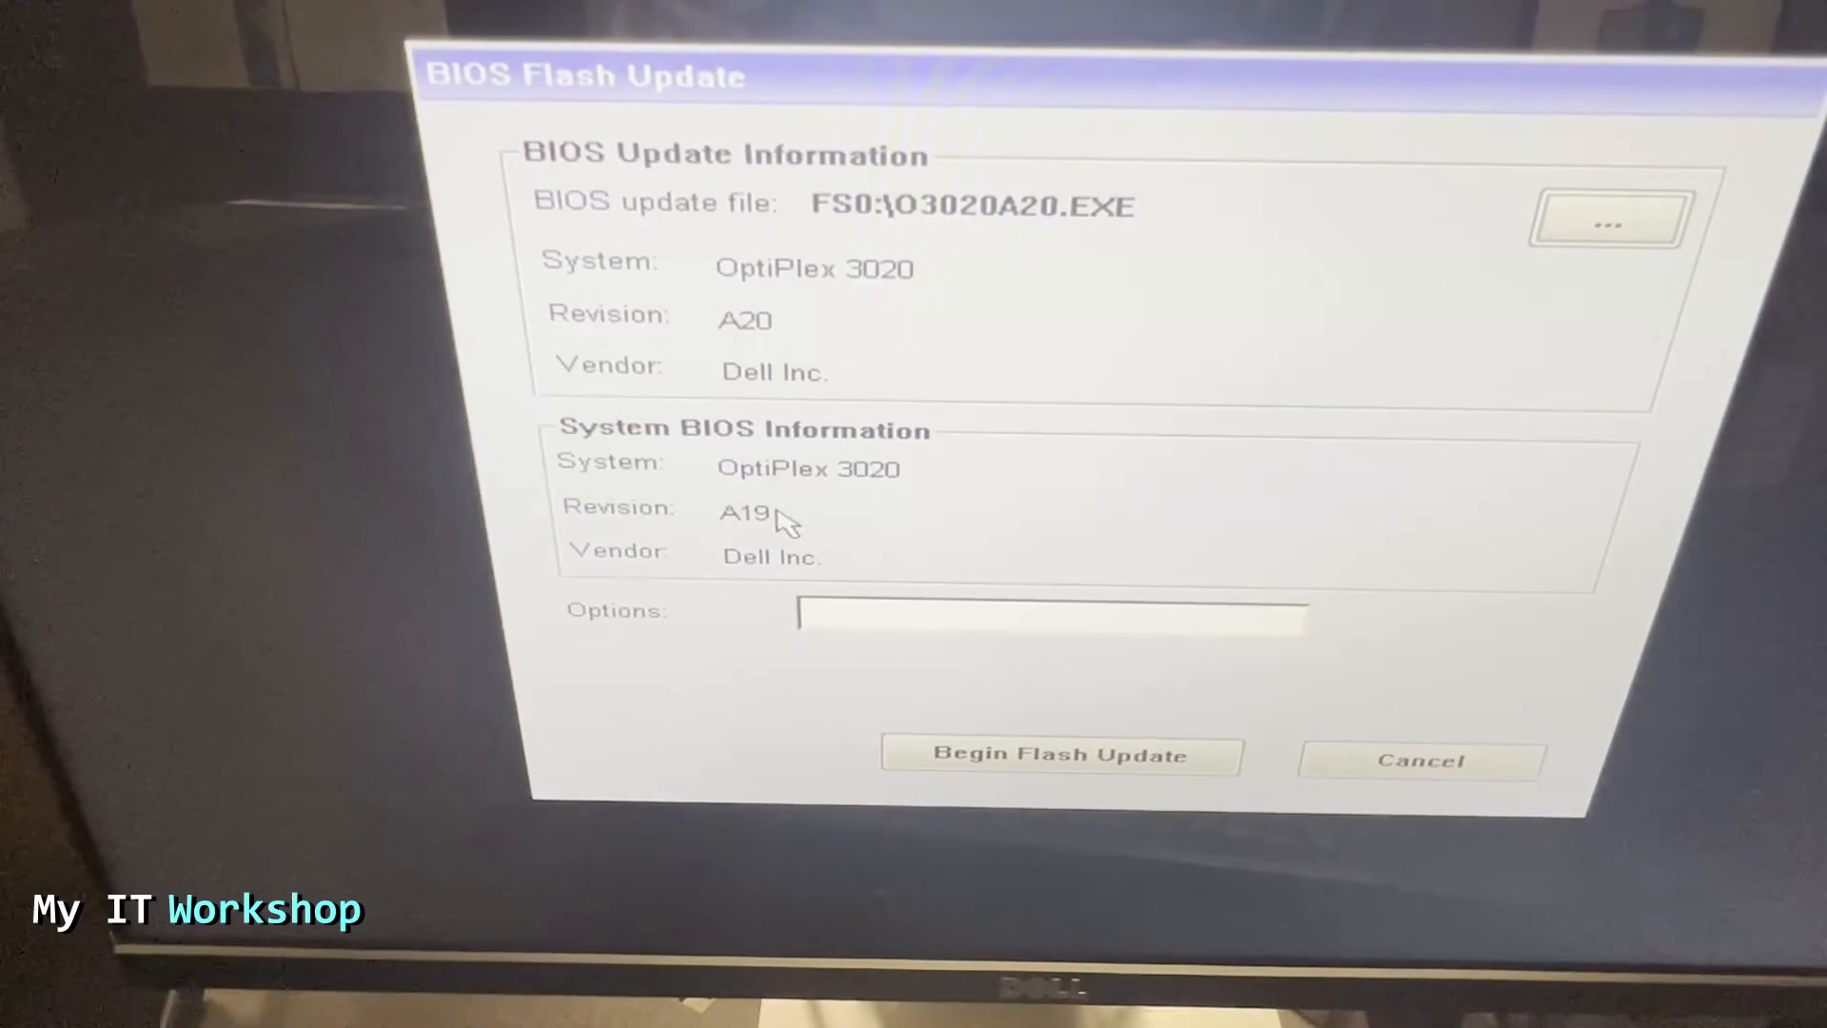
left_click(1060, 754)
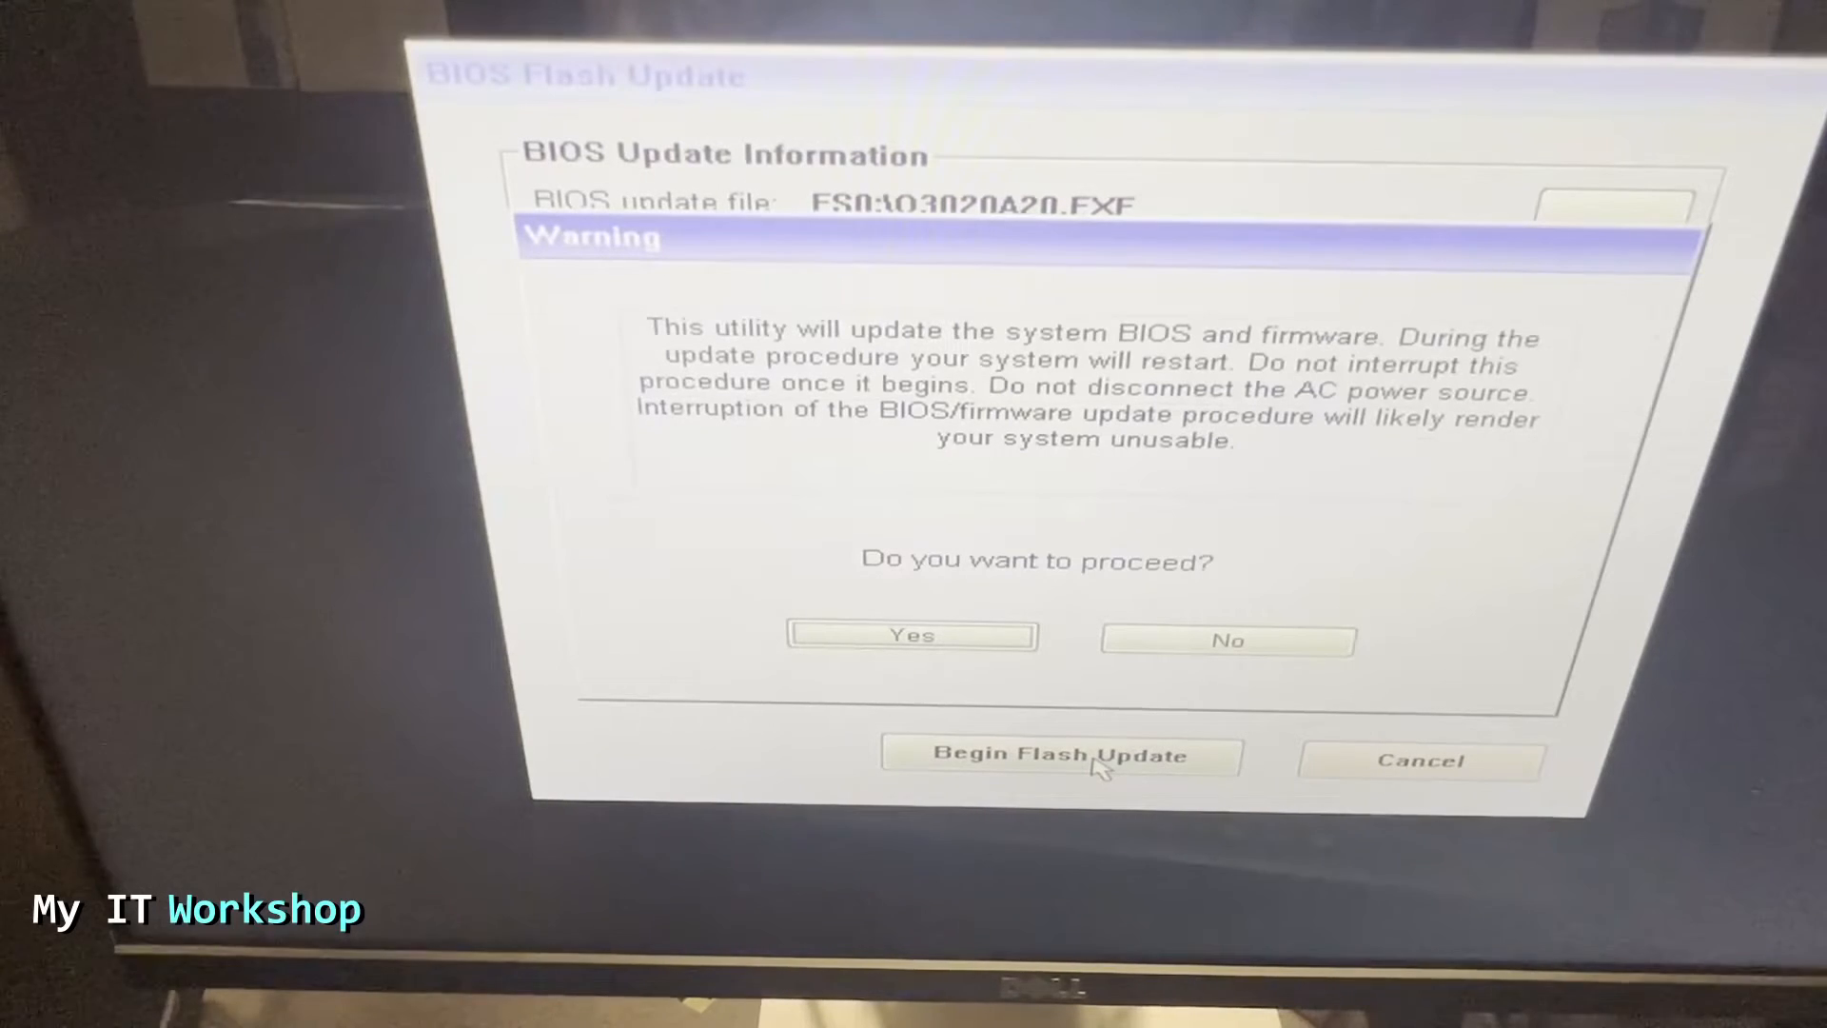
mouse_move(915, 468)
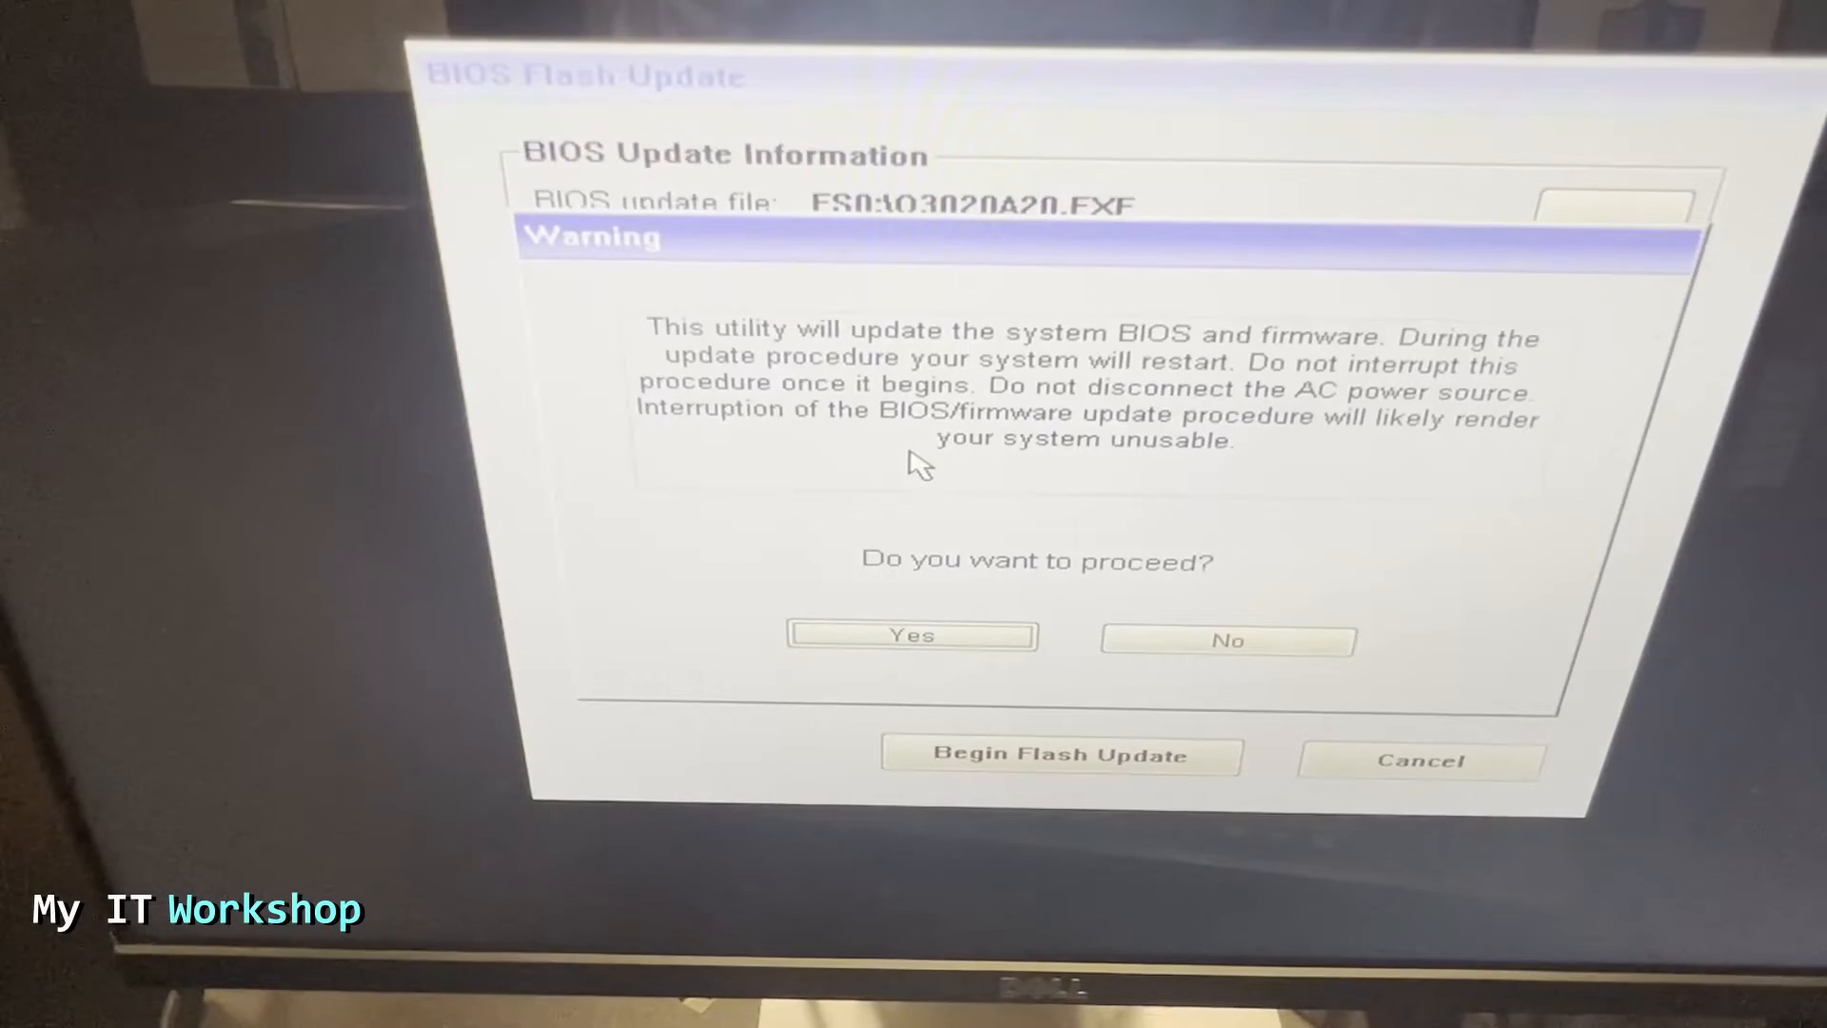
mouse_move(850, 489)
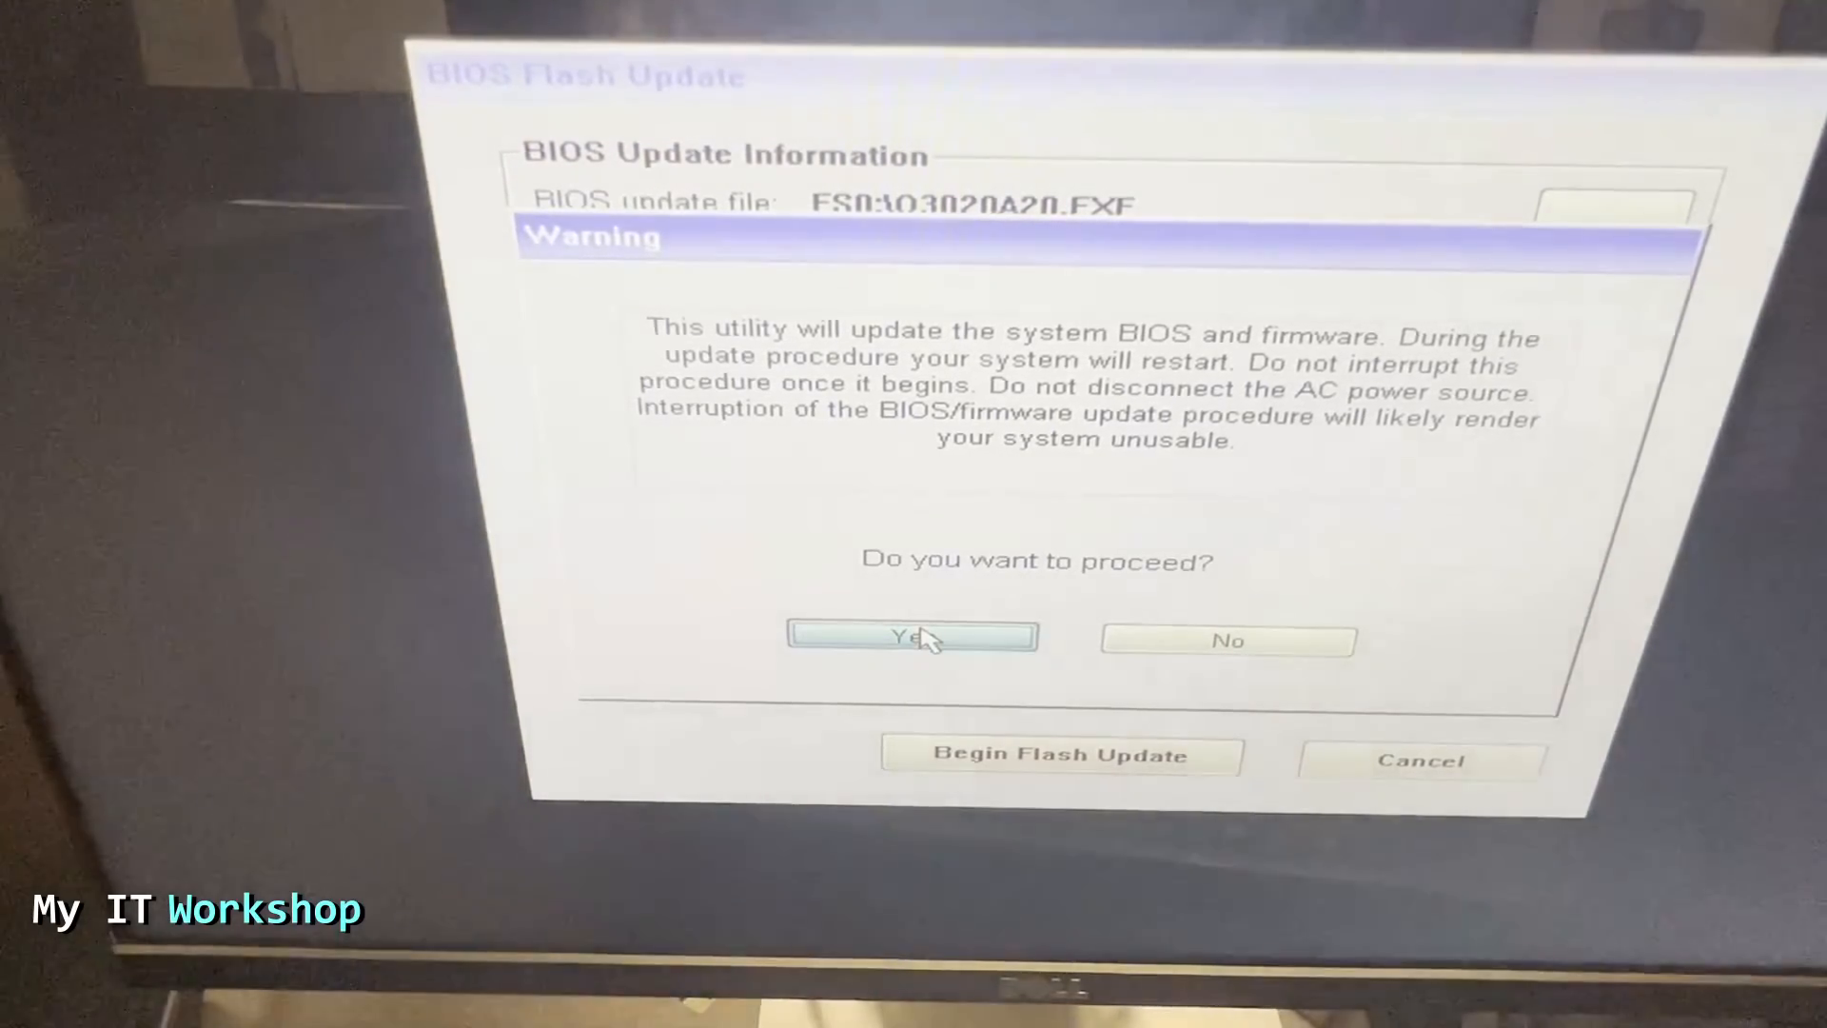
left_click(912, 639)
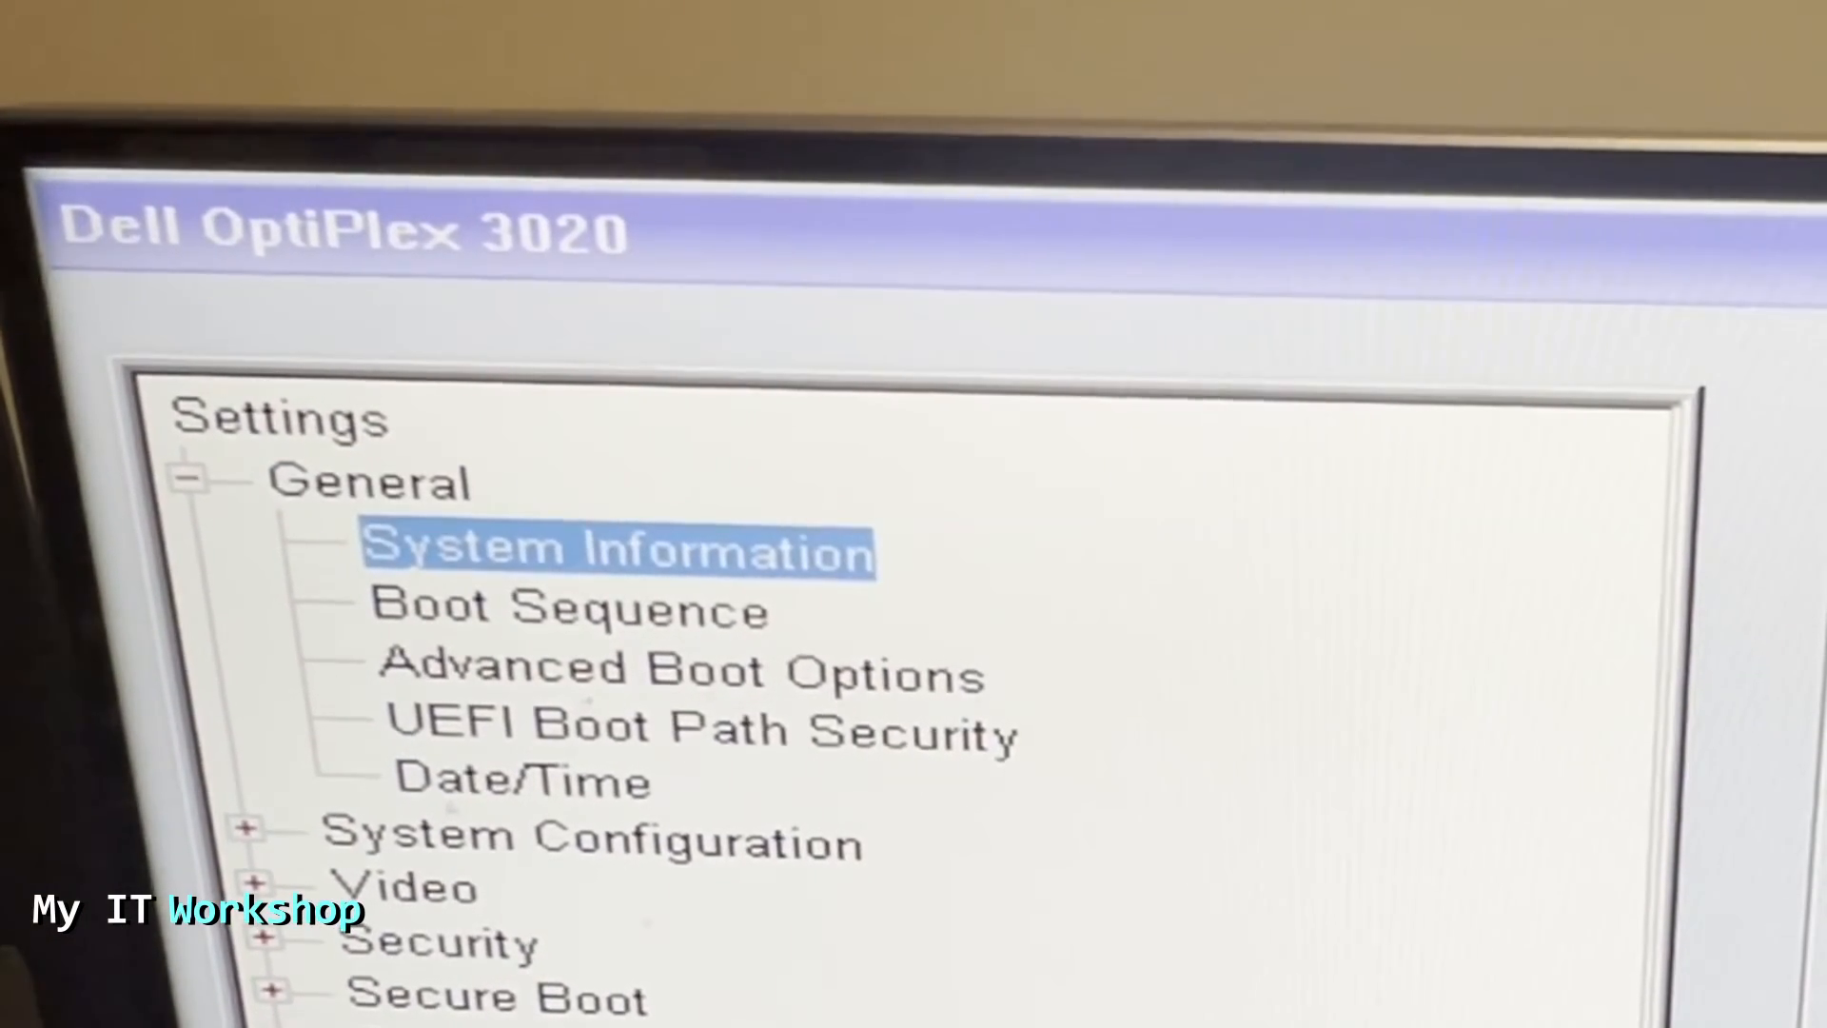
Open General > System Information to confirm BIOS Version reads A20
left_click(618, 548)
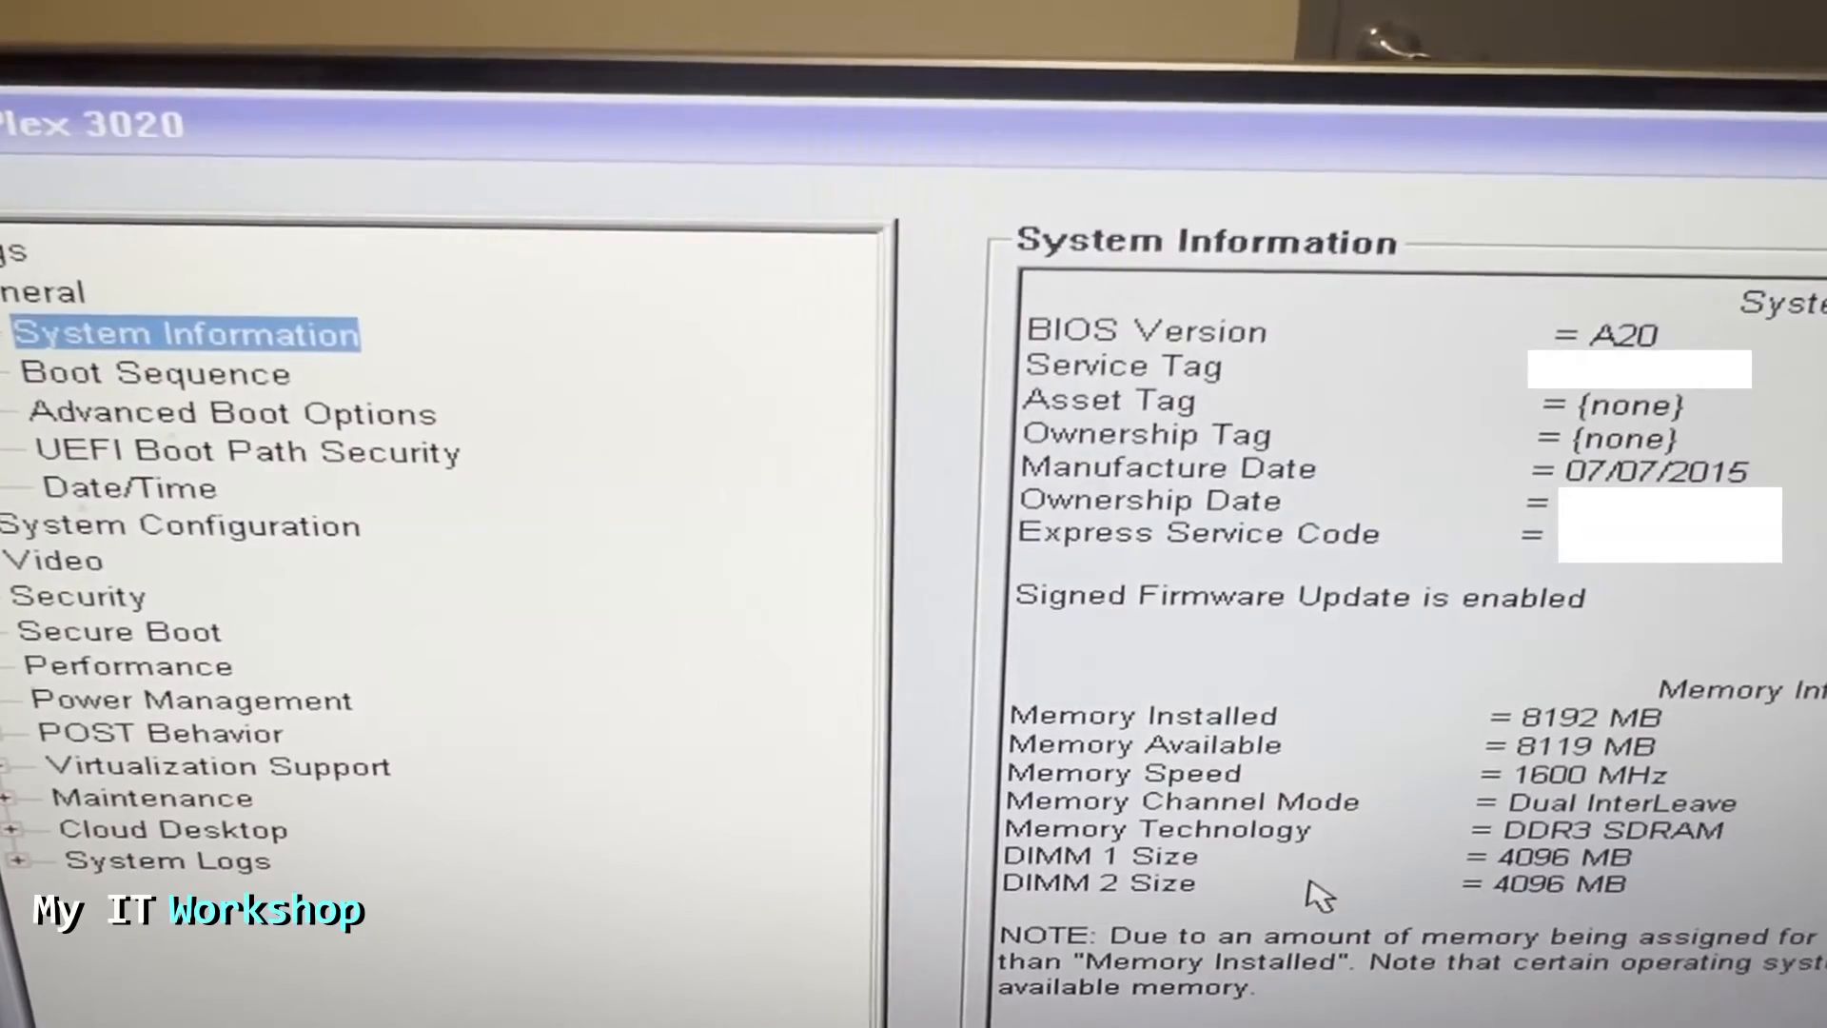